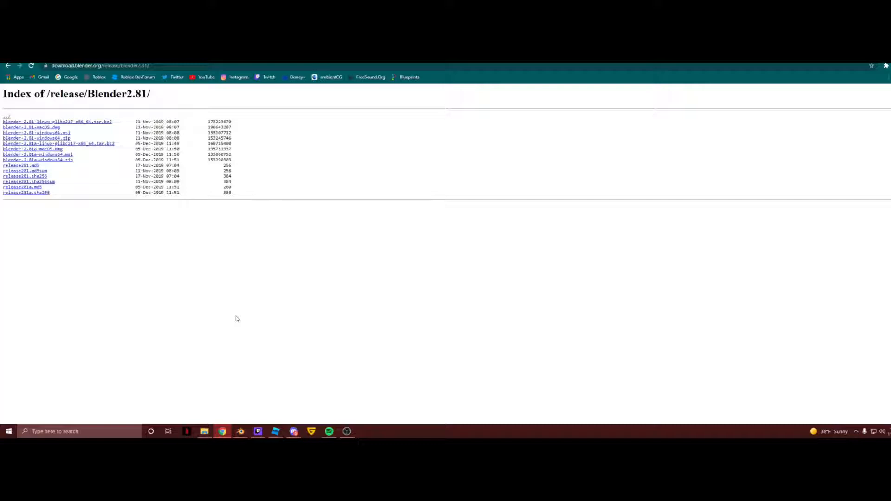
pyautogui.moveTo(230, 297)
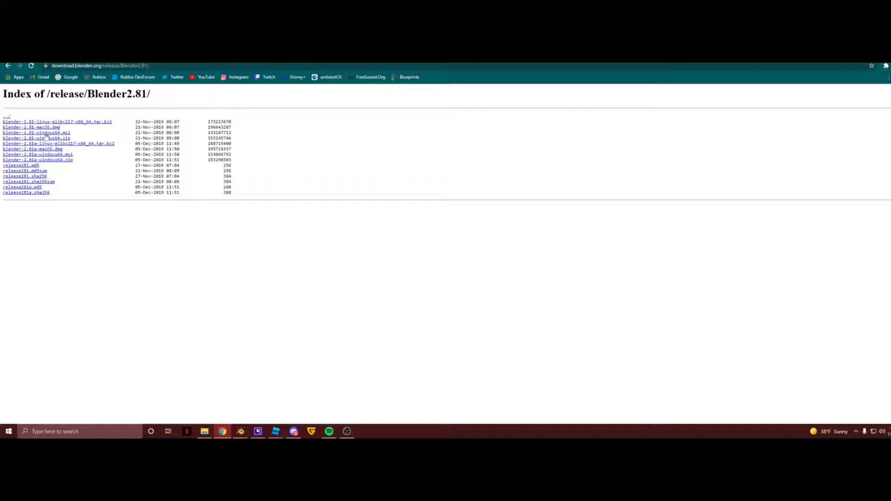
pyautogui.moveTo(52, 143)
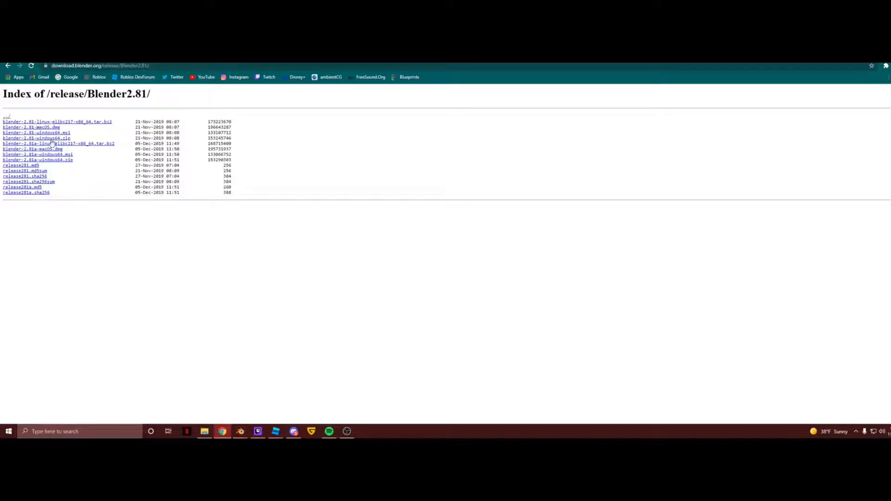
pyautogui.moveTo(881, 277)
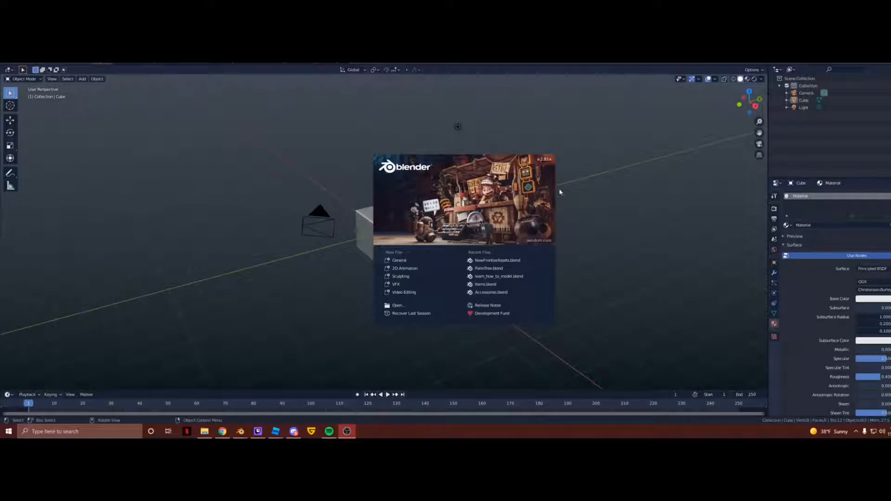
pyautogui.moveTo(544, 187)
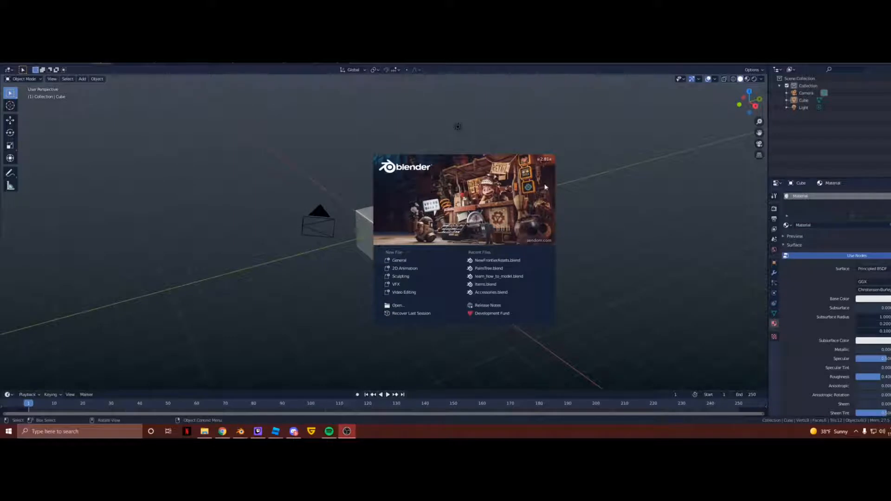
# - Dismiss the startup splash screen to reveal the default scene
pyautogui.click(470, 260)
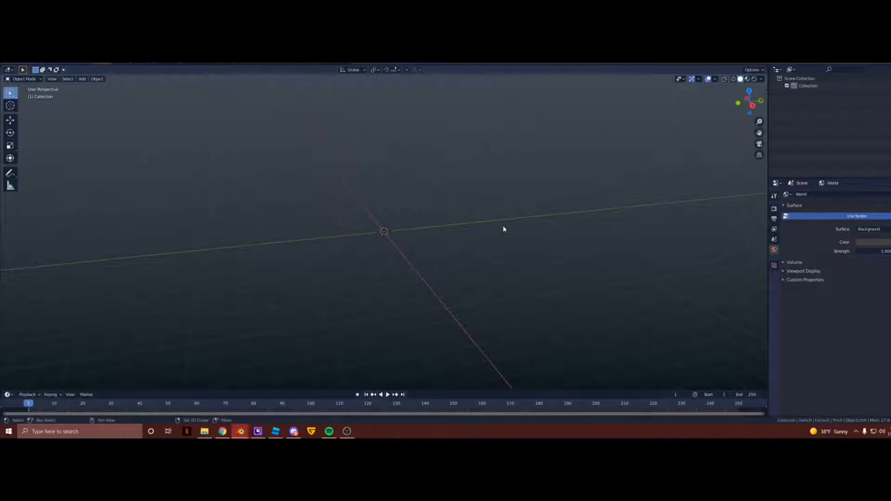
# - Add a mesh plane and scale it up to several times its original size
pyautogui.click(82, 79)
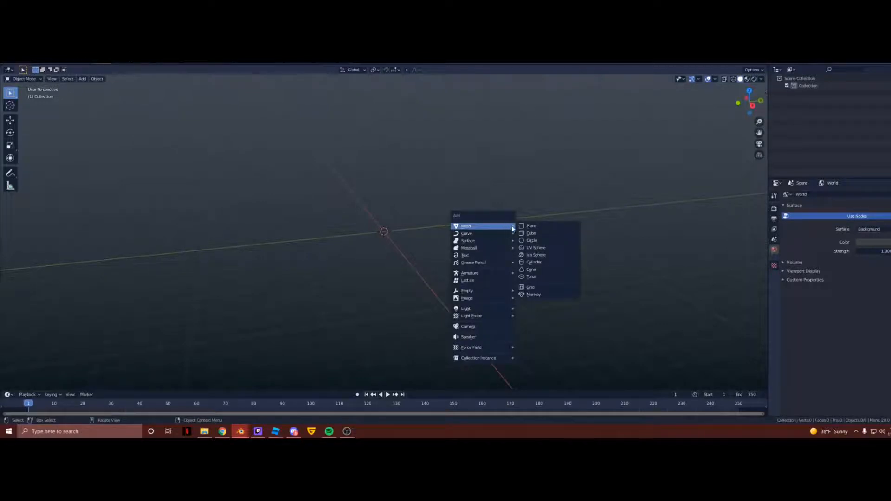
pyautogui.click(531, 226)
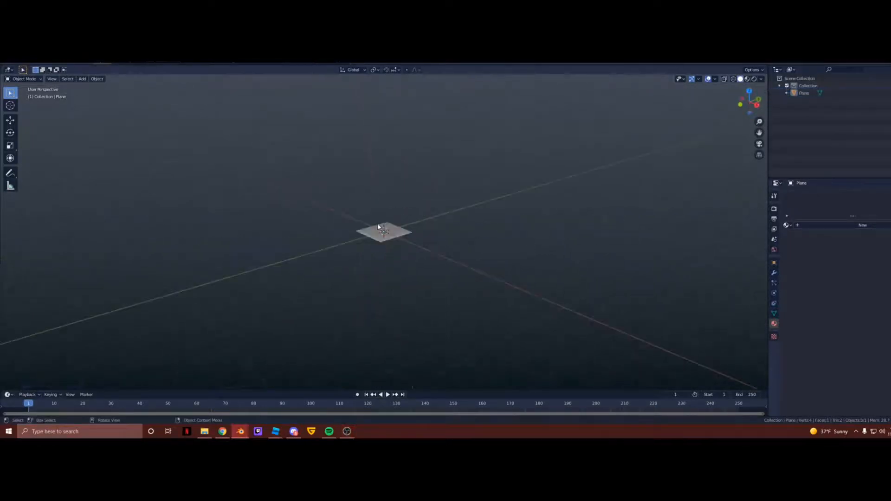
pyautogui.click(384, 232)
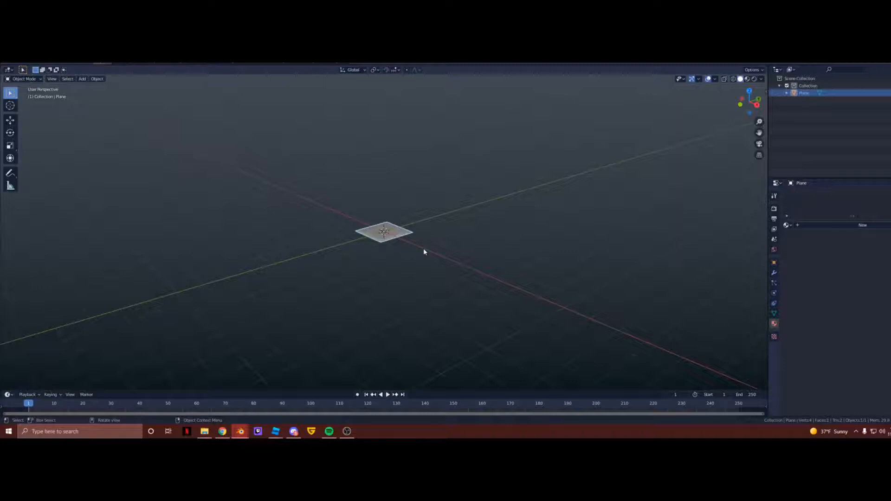
pyautogui.press('s')
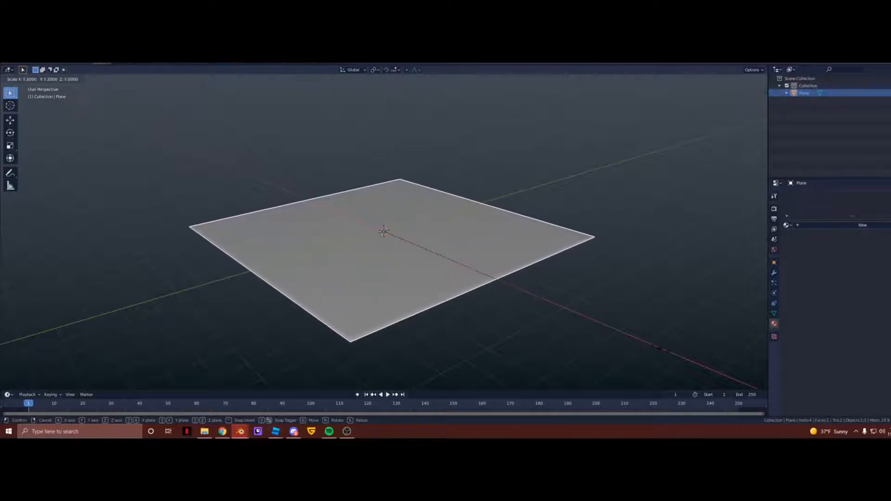
pyautogui.click(589, 261)
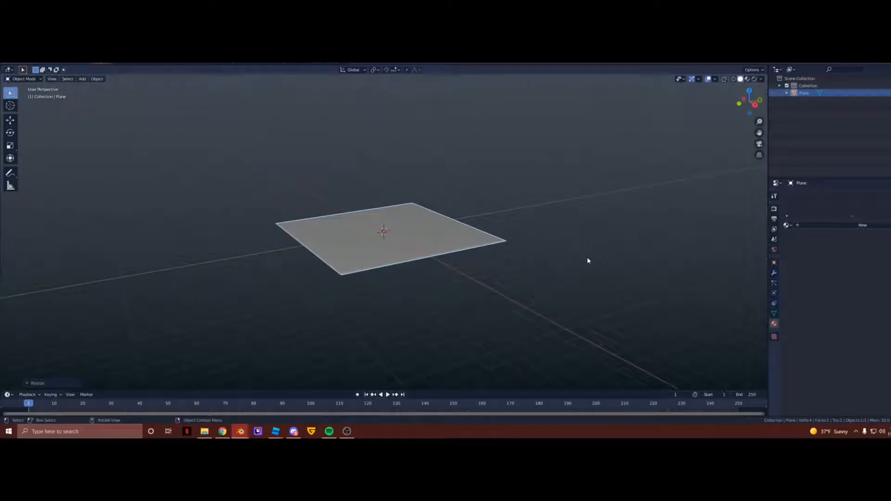
# - Enter Edit Mode on the enlarged plane
pyautogui.press('Tab')
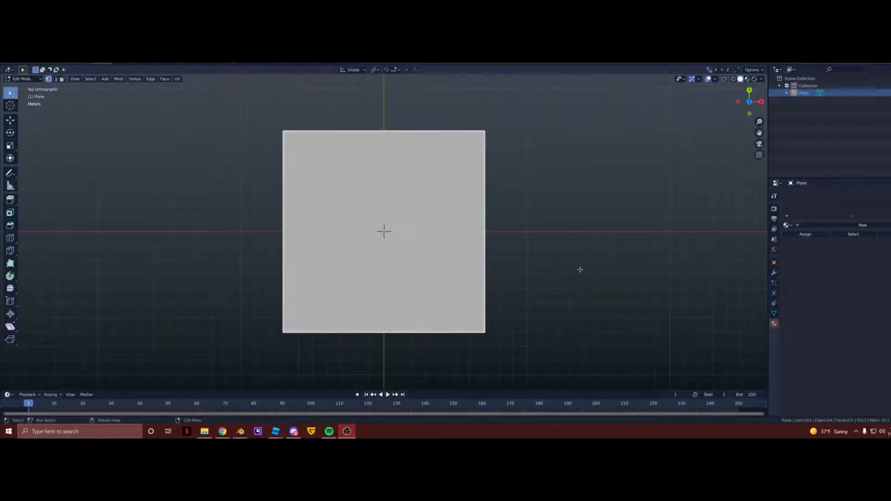
pyautogui.moveTo(554, 222)
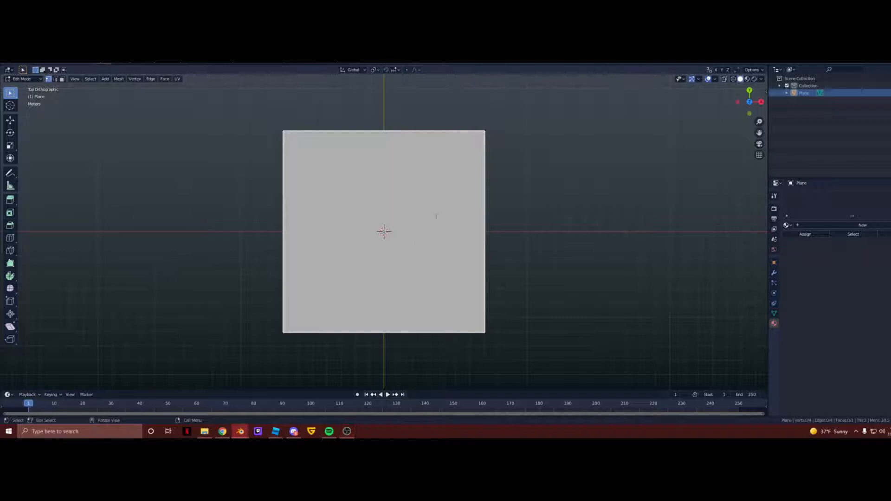
# - Start the Knife tool to cut an irregular outline into the plane
pyautogui.press('k')
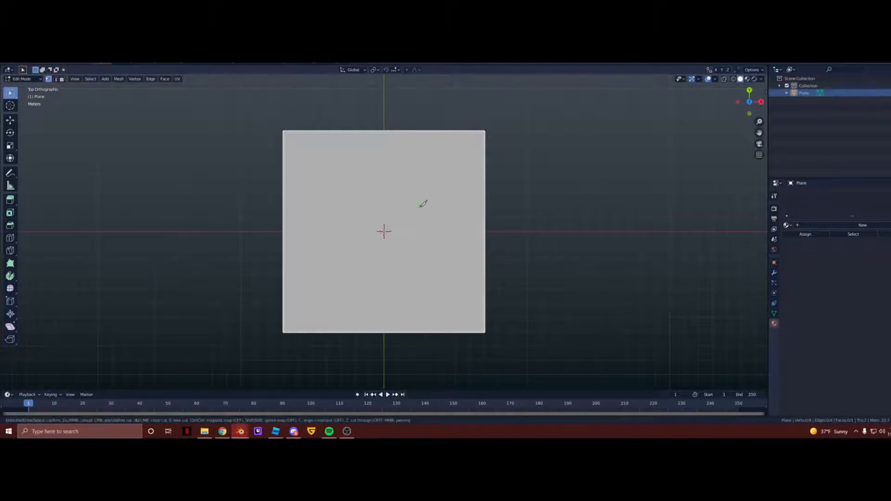
pyautogui.moveTo(384, 191)
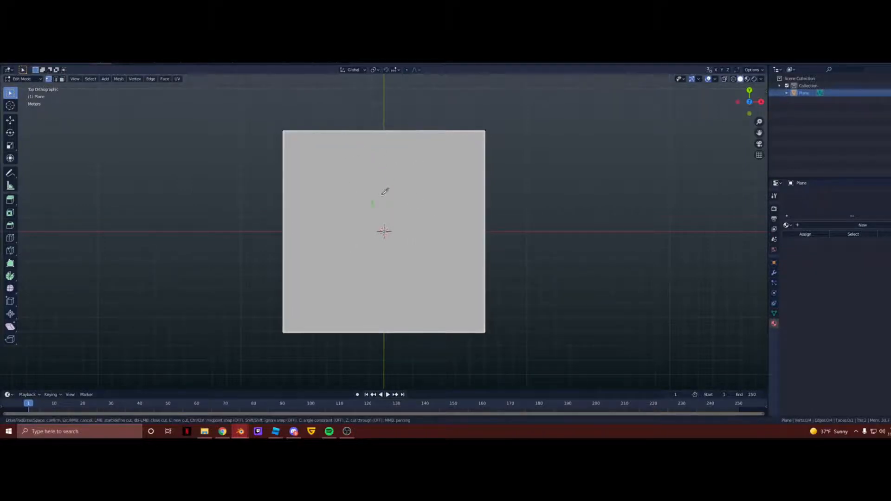
pyautogui.moveTo(383, 166)
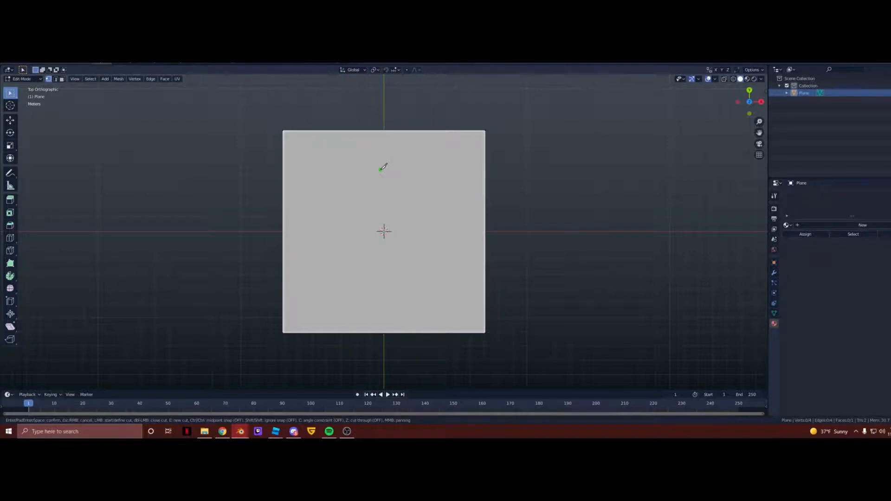
pyautogui.moveTo(399, 155)
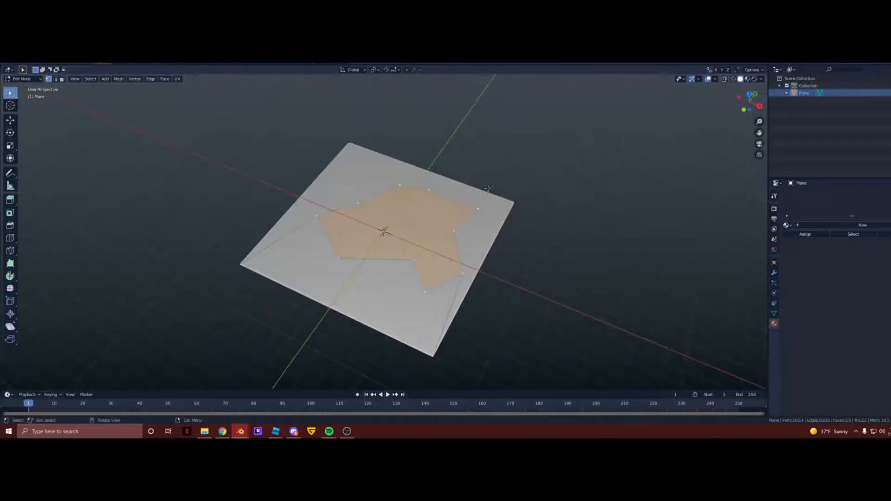
pyautogui.moveTo(384, 181)
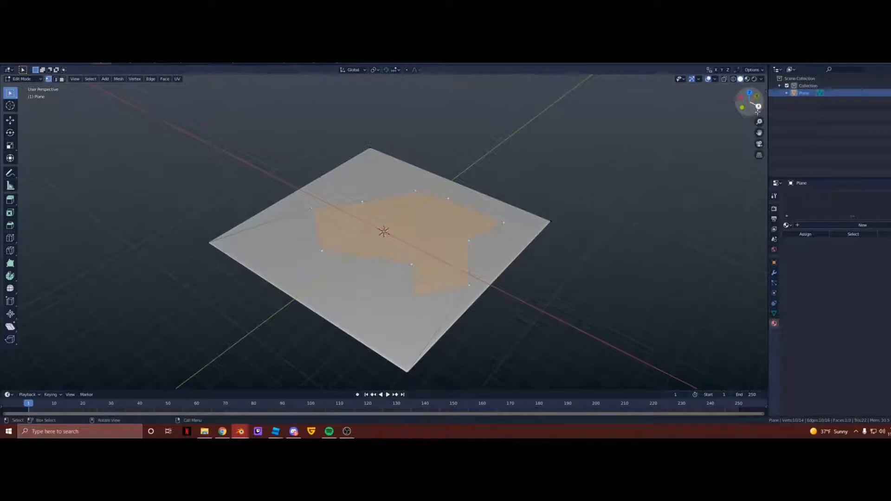
pyautogui.moveTo(758, 106)
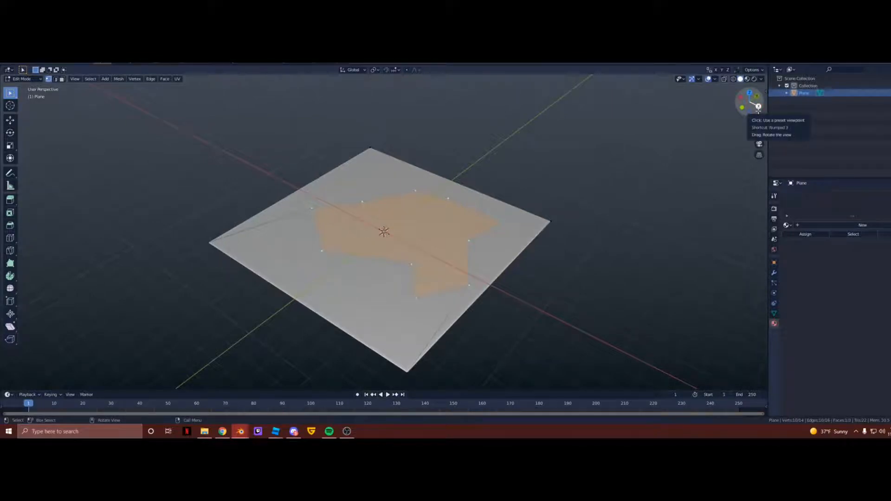
pyautogui.moveTo(455, 218)
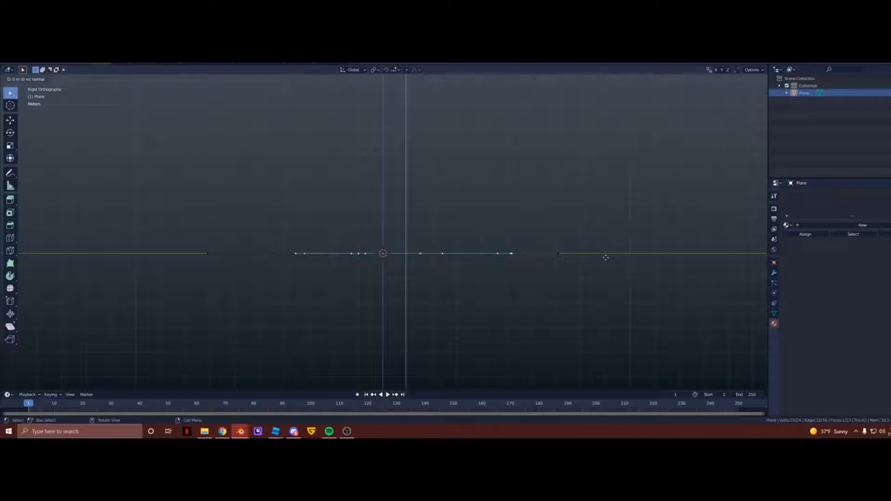
# - Extrude the cut-out face upward along Z into a tall block
pyautogui.press('z')
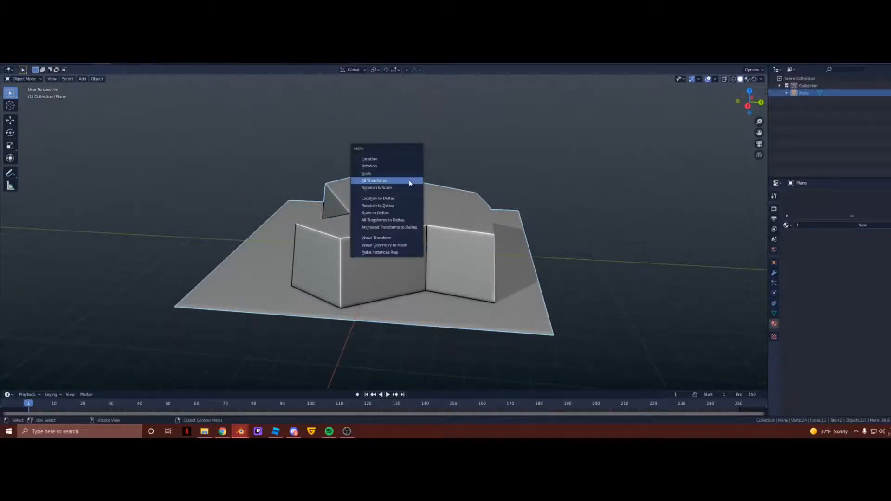
# - Apply All Transforms to the object and return to Edit Mode for beveling
pyautogui.click(374, 181)
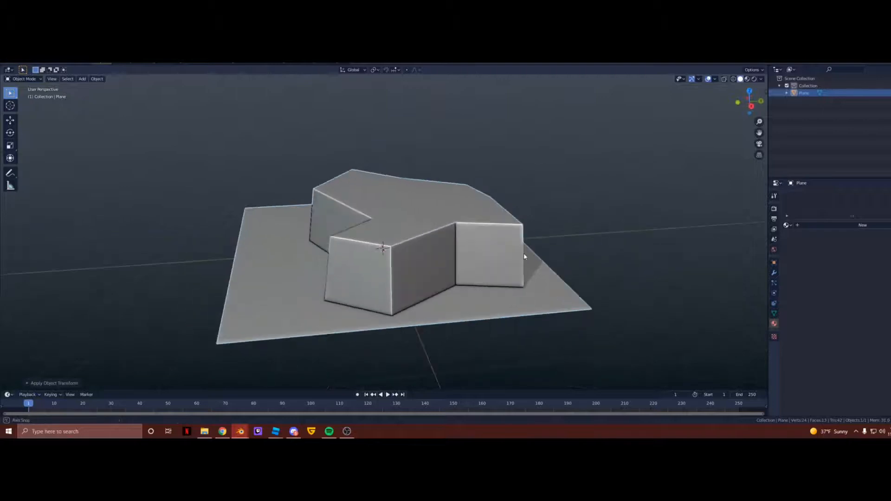
pyautogui.press('Tab')
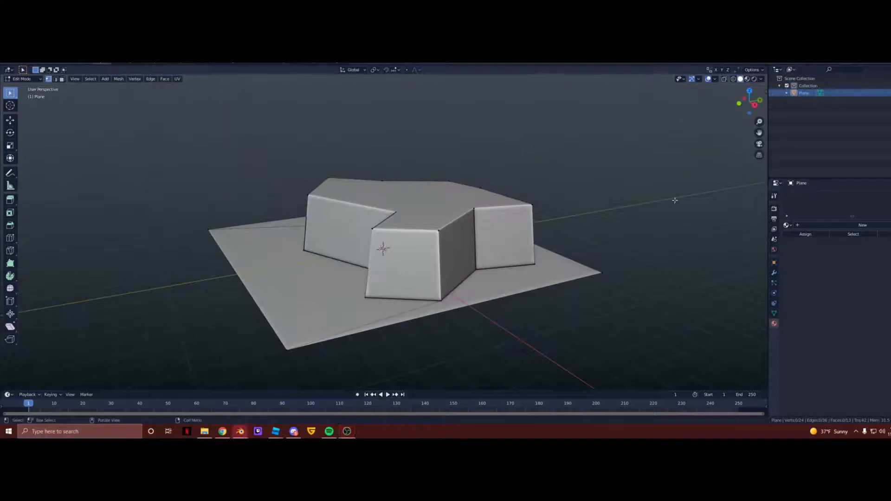
pyautogui.moveTo(12, 80)
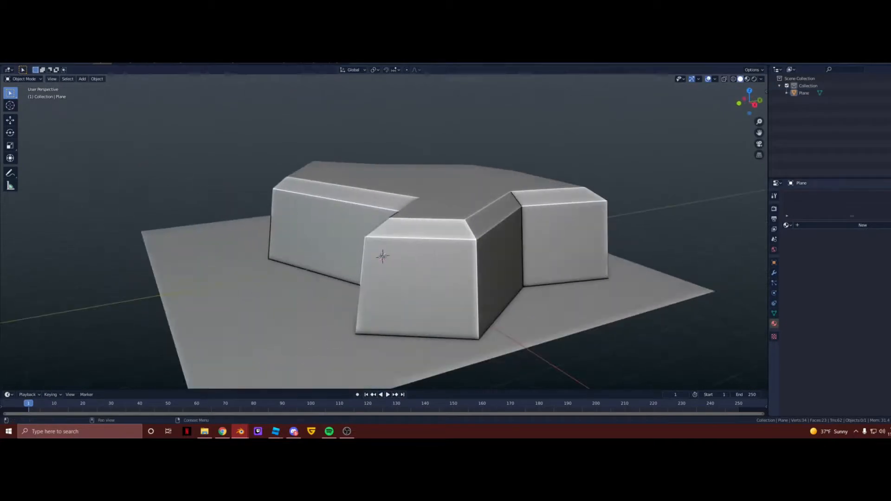
# - Inset the block's top face and move it down to form a recessed ledge
pyautogui.press('Tab')
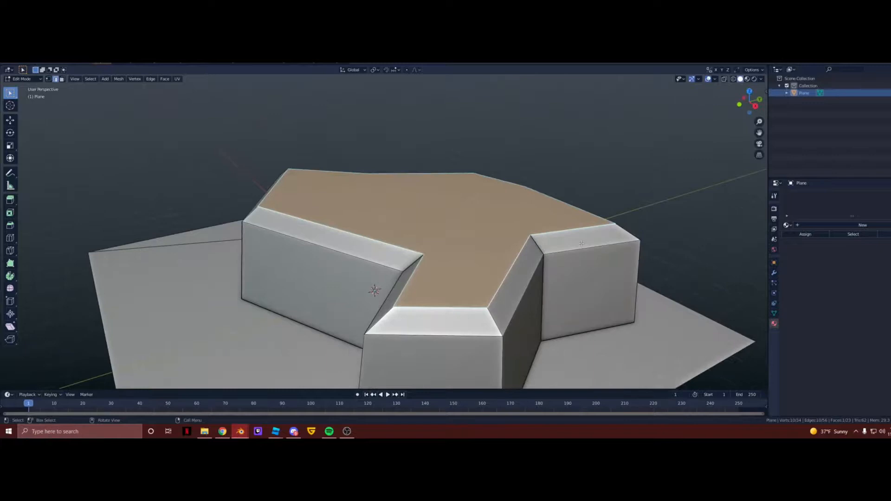
pyautogui.press('i')
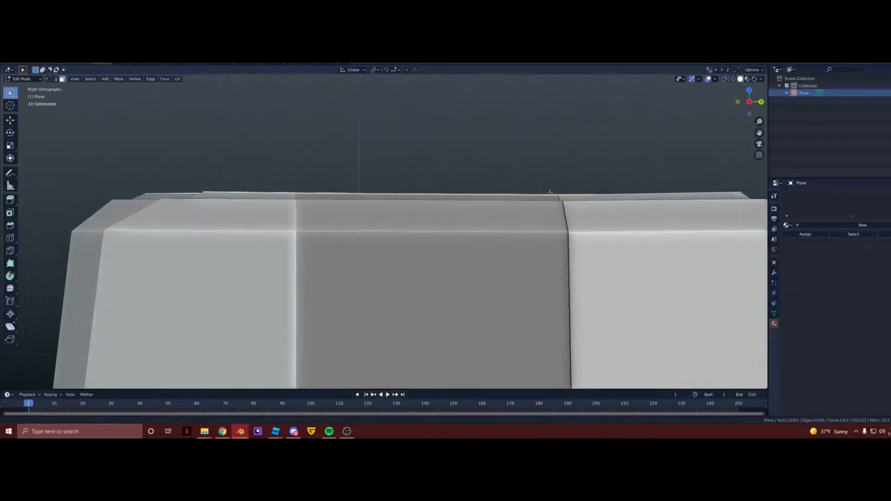
pyautogui.press('g')
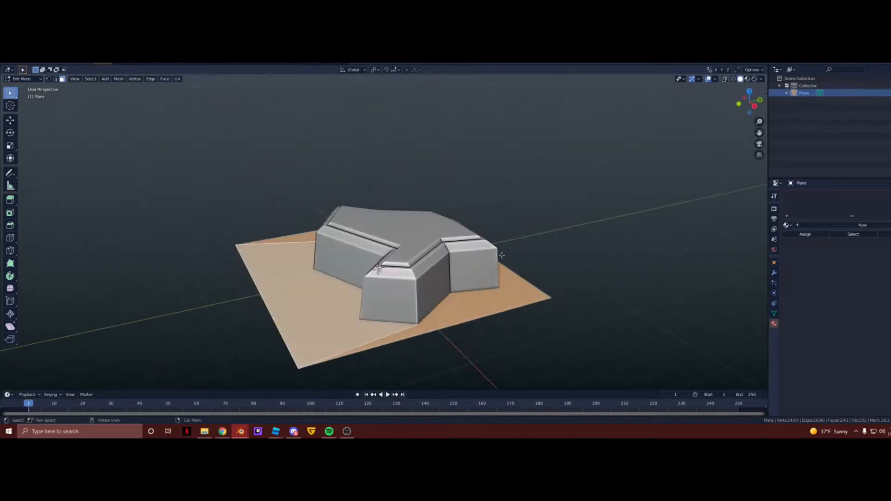
# - Delete the flat base faces around the rock and return to Object Mode
pyautogui.press('x')
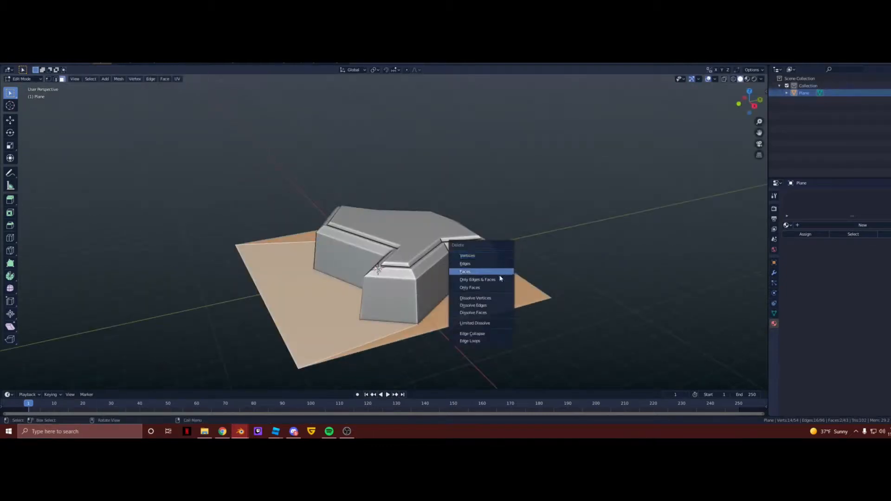
pyautogui.click(465, 272)
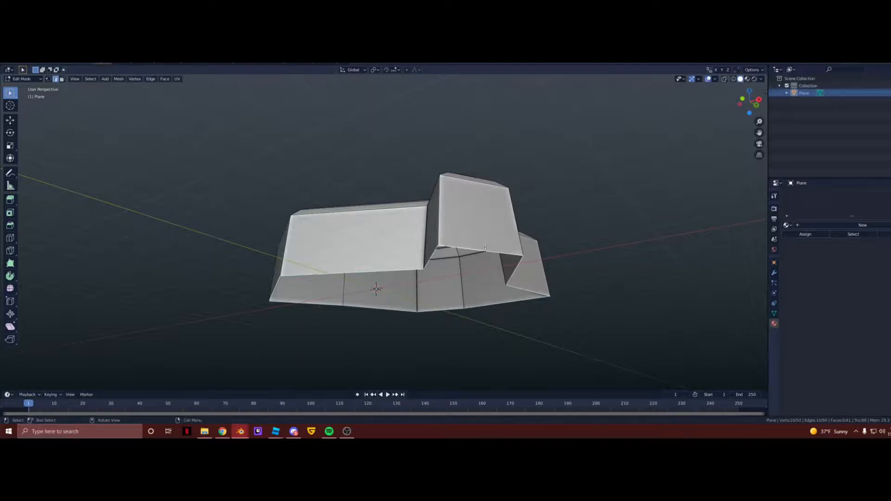
pyautogui.press('Tab')
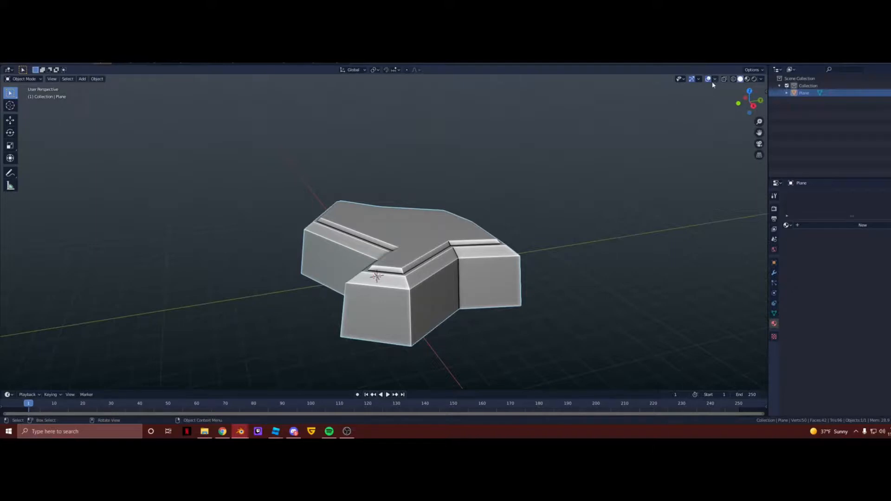
pyautogui.moveTo(708, 79)
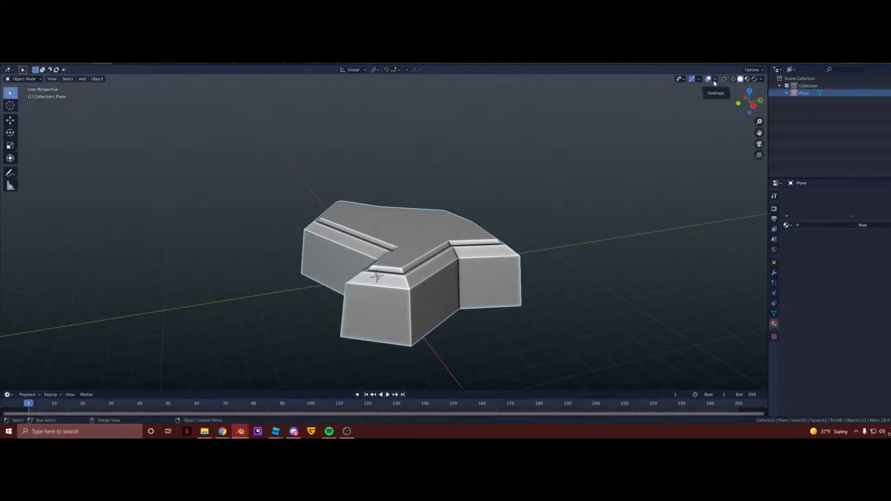
pyautogui.click(708, 79)
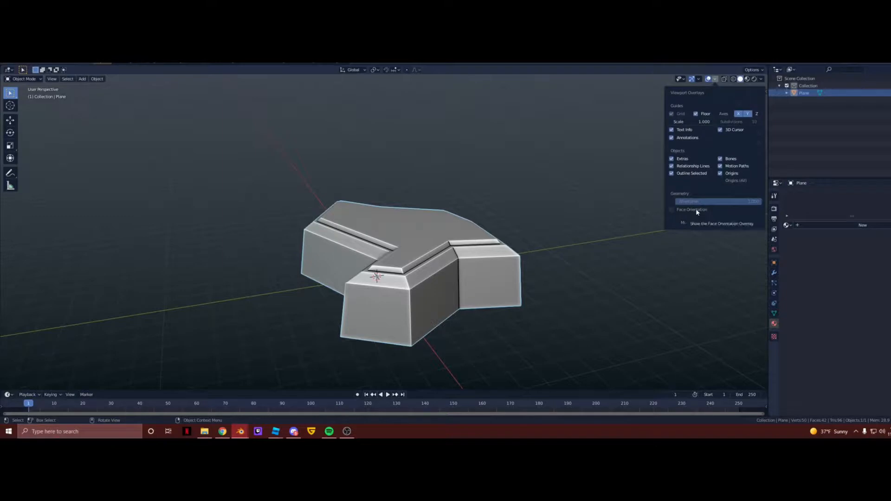
pyautogui.click(672, 209)
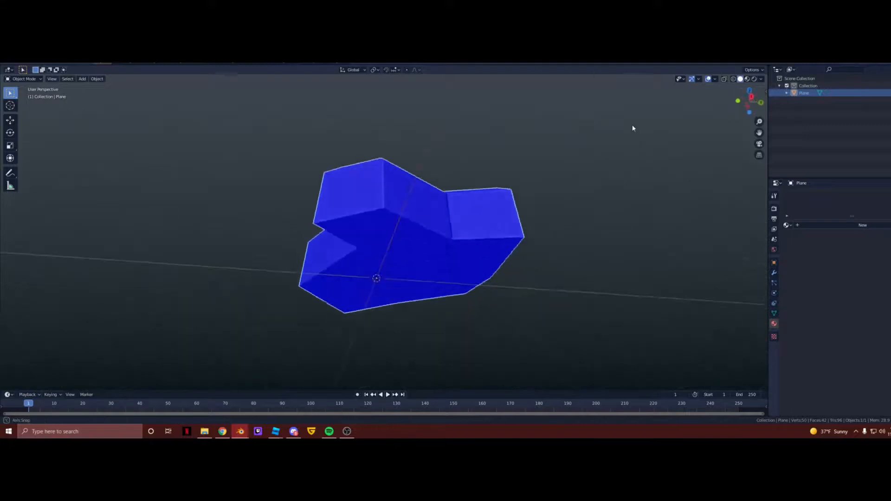
pyautogui.click(717, 79)
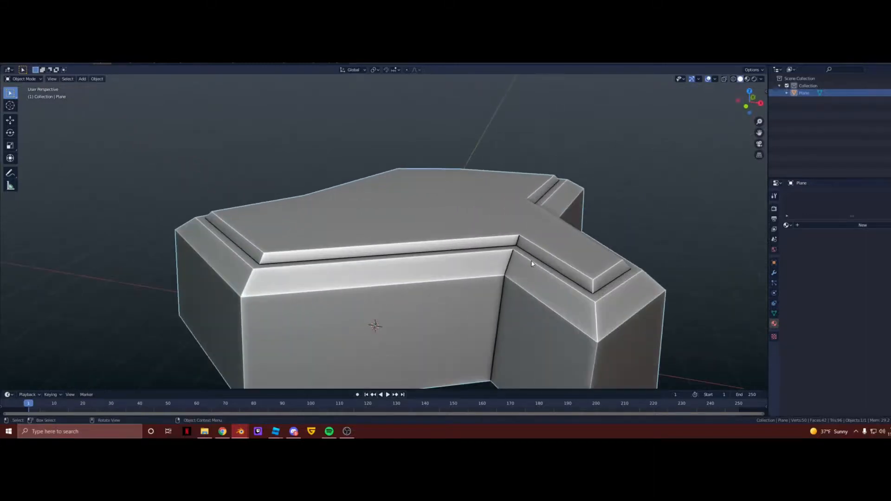
# - Separate the selected top faces into their own mesh object with P > Selection
pyautogui.press('Tab')
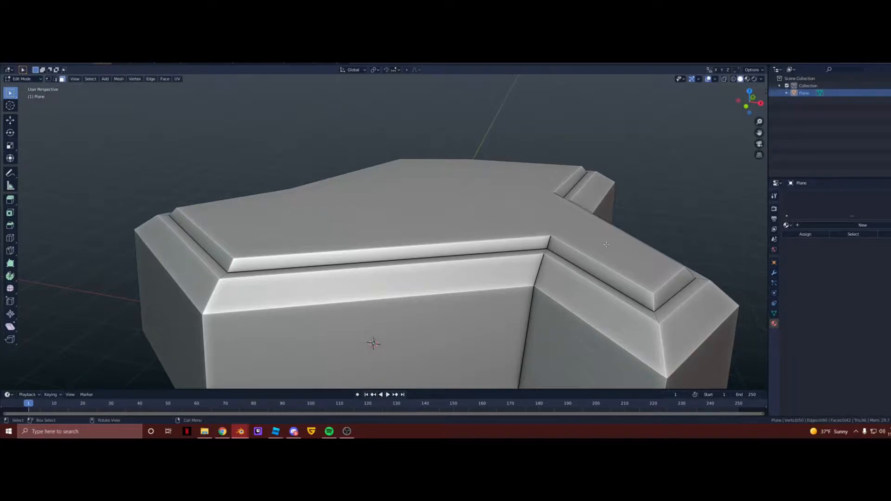
pyautogui.moveTo(566, 257)
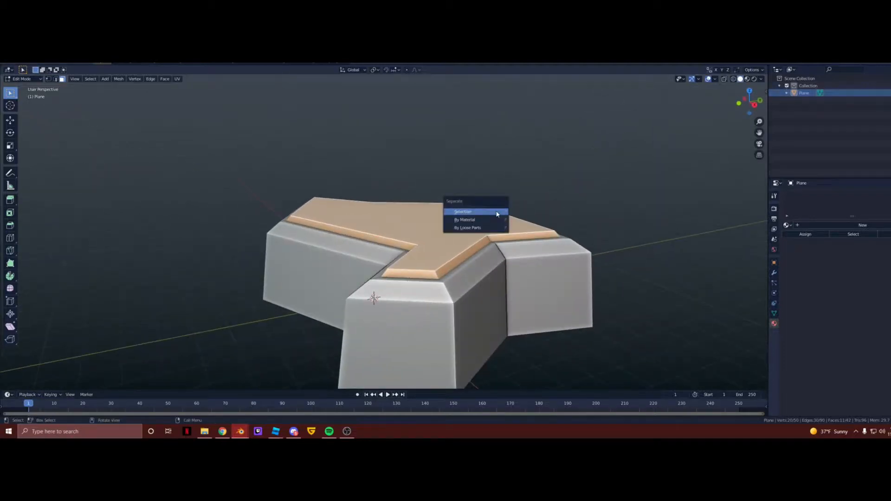
pyautogui.click(462, 211)
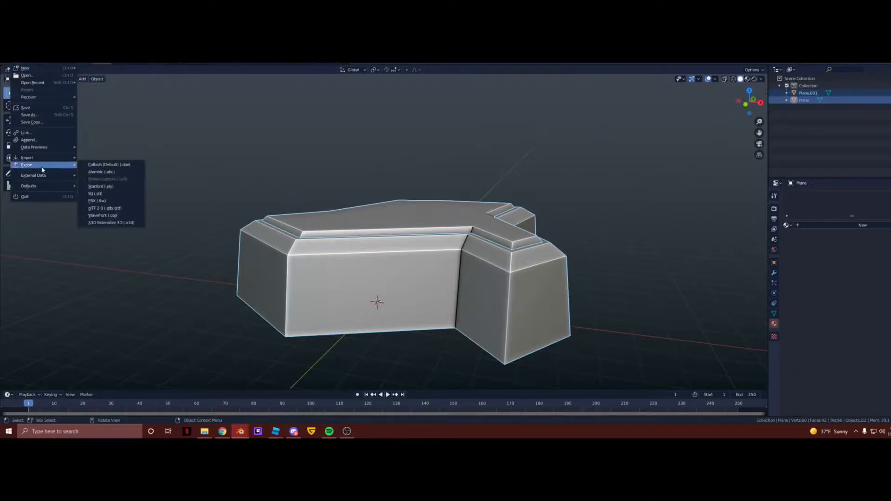
pyautogui.moveTo(96, 201)
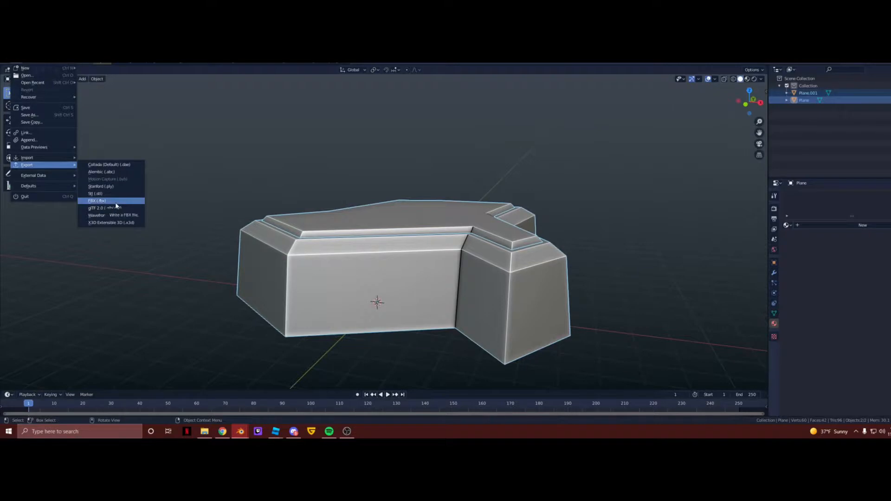
# - Export the two rock meshes to the Desktop as Terrain2.fbx
pyautogui.click(95, 201)
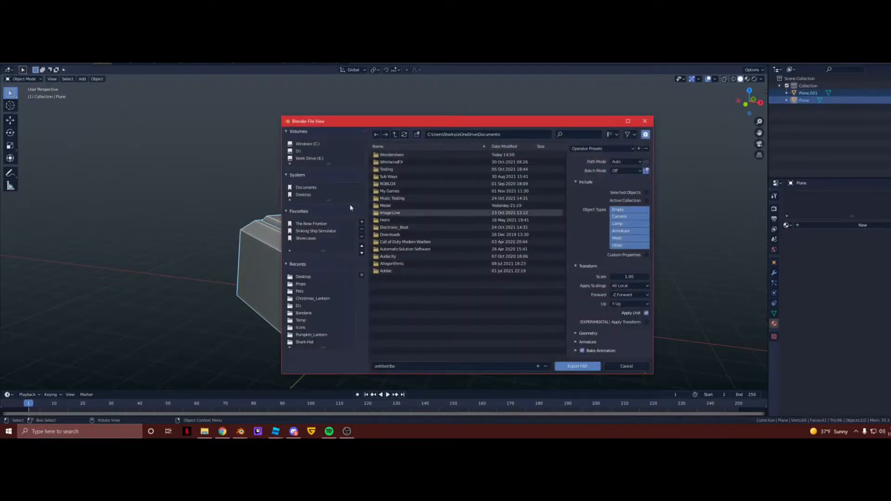
pyautogui.click(303, 194)
pyautogui.write('Terrain2')
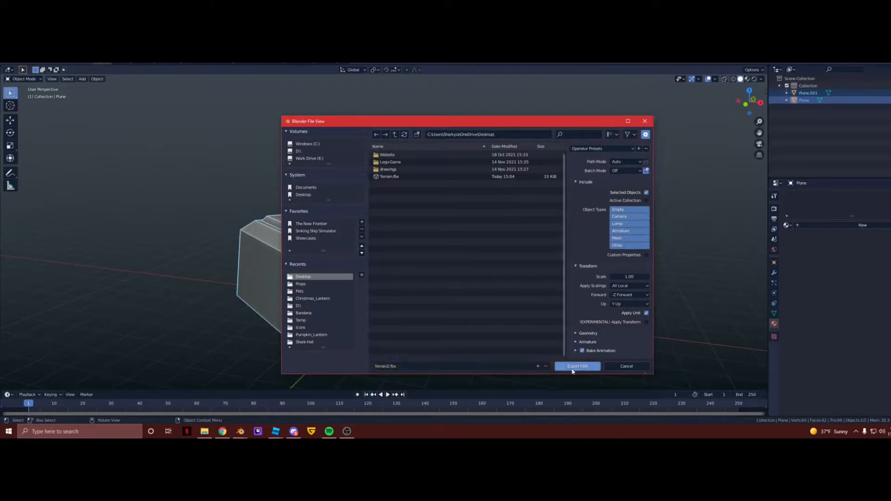
pyautogui.click(576, 366)
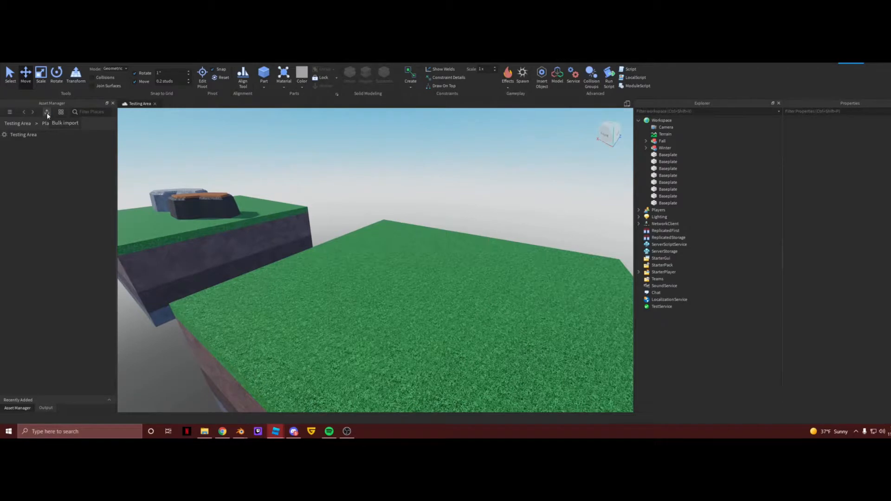
# - Bulk-import Terrain2.fbx so Terrain2_Plane and Terrain2_Plane.001 appear under Recently Added, then select both
pyautogui.click(46, 112)
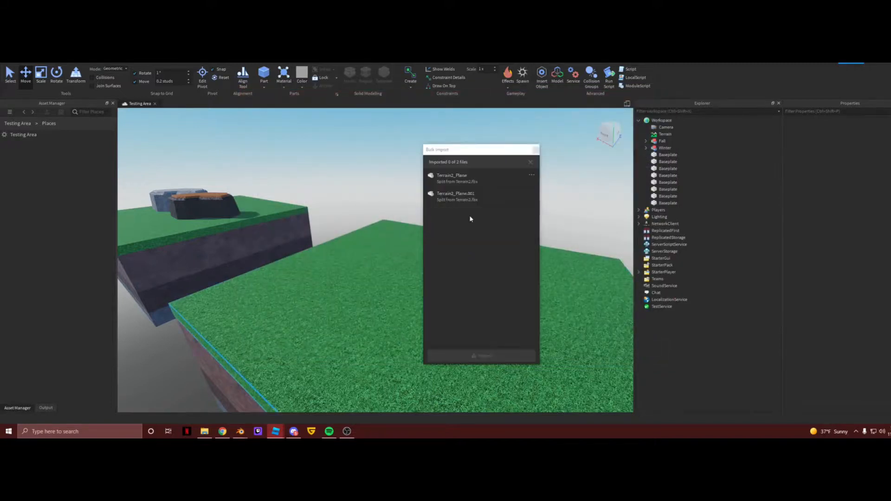
pyautogui.click(485, 356)
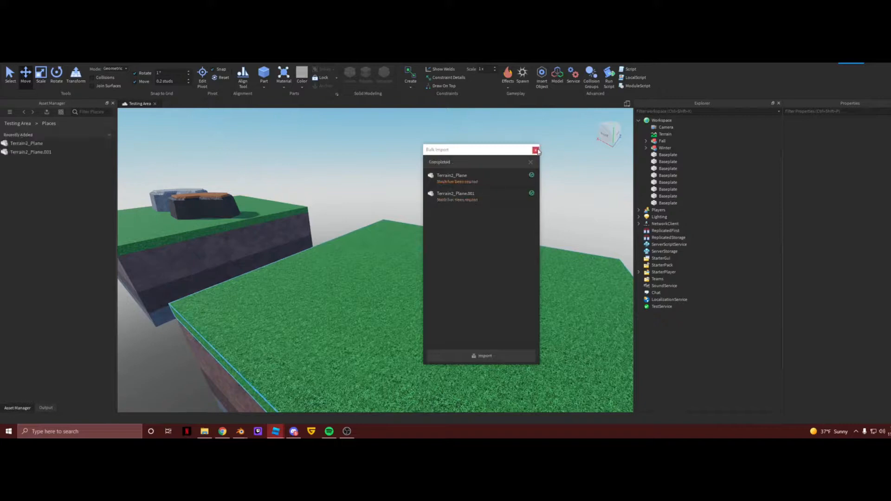
pyautogui.click(535, 149)
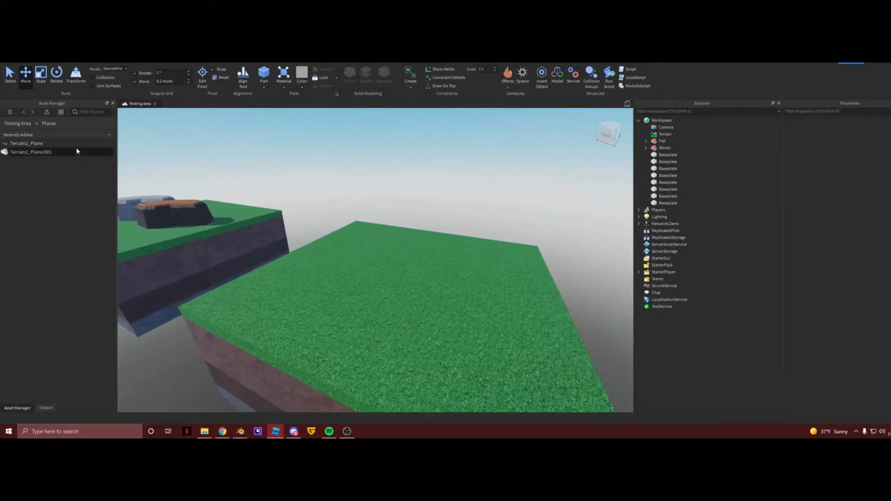
pyautogui.click(32, 143)
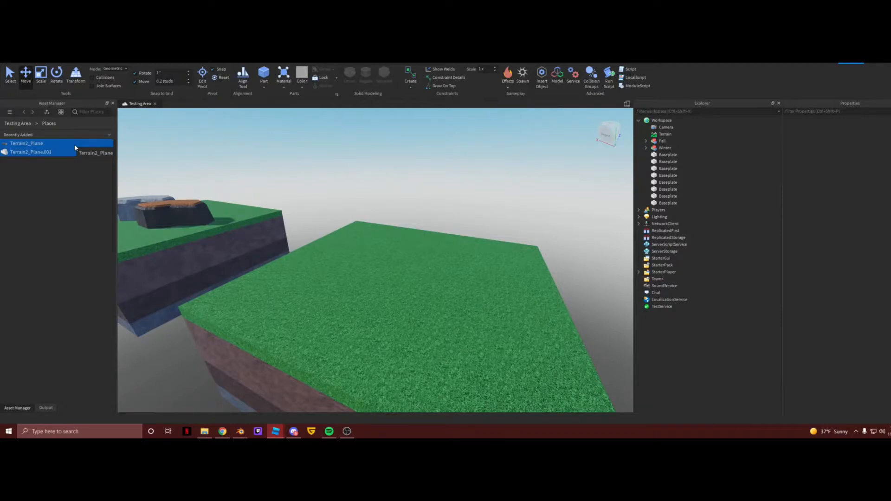
# - Insert both rock meshes with location so the rock sits on the grass platform, then deselect
pyautogui.rightClick(32, 151)
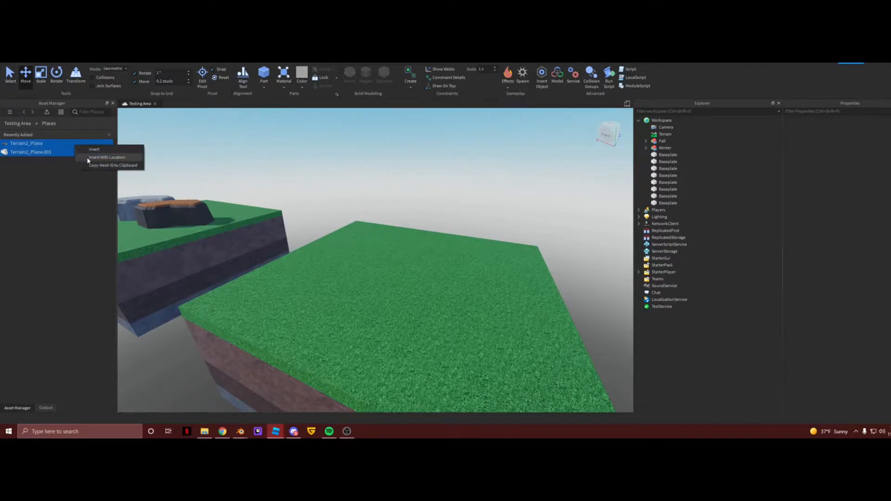
pyautogui.click(94, 148)
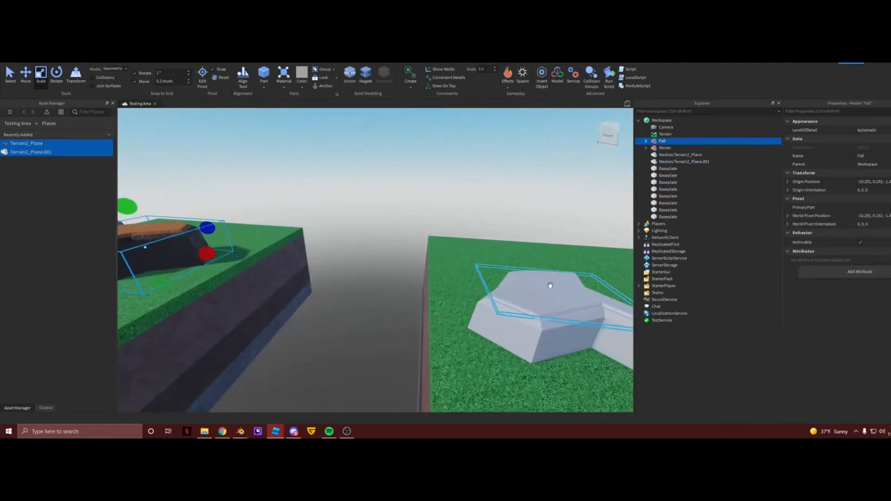
pyautogui.click(684, 162)
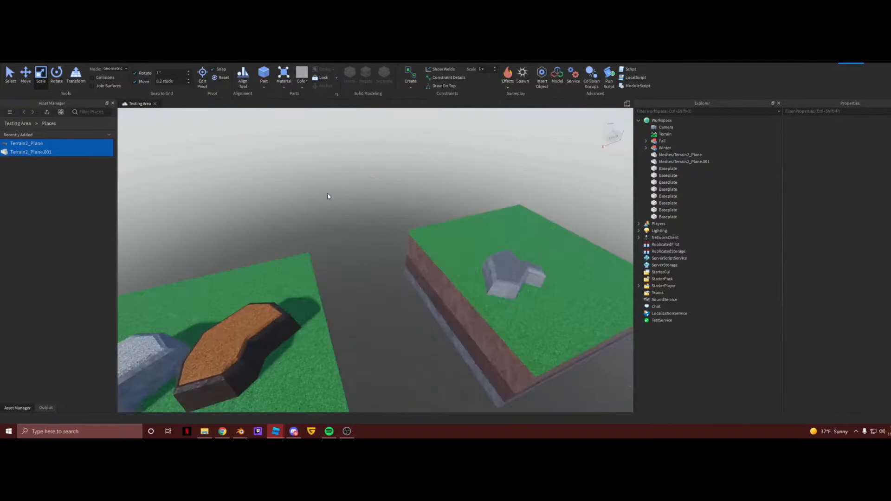
# - Duplicate the rock and colour the copy's top cyan and its base dark brown Slate
pyautogui.click(680, 155)
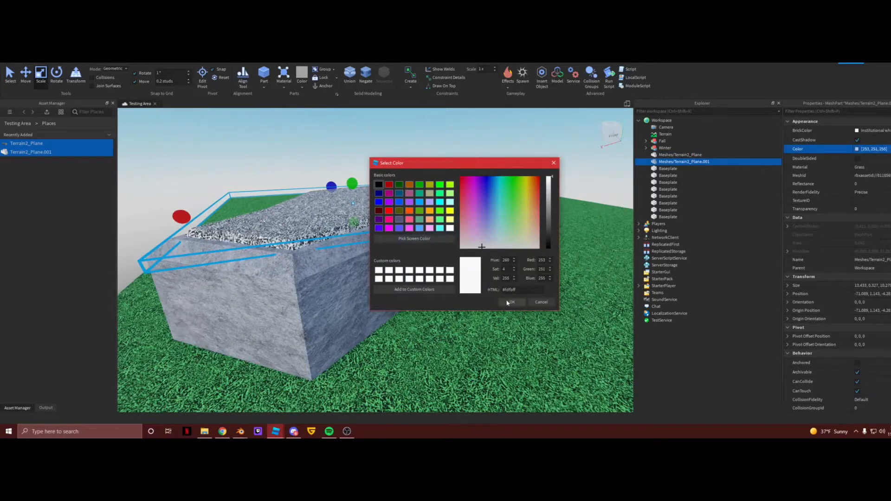
pyautogui.click(511, 302)
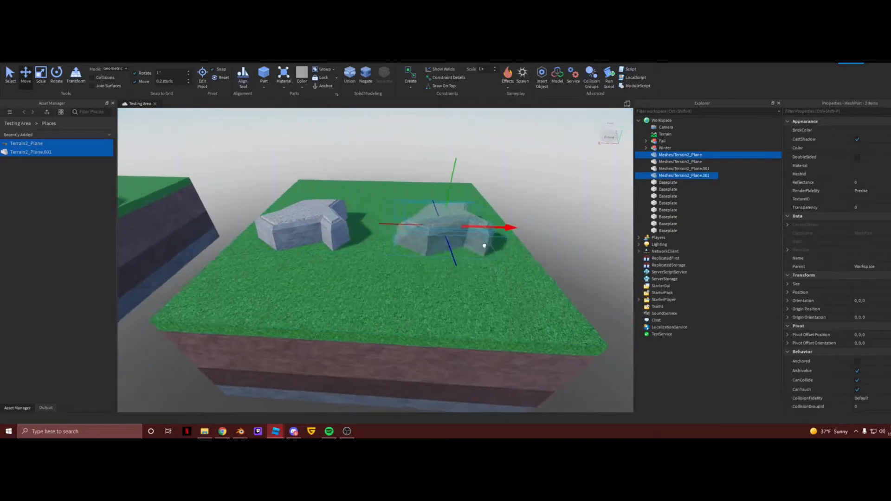
pyautogui.click(841, 130)
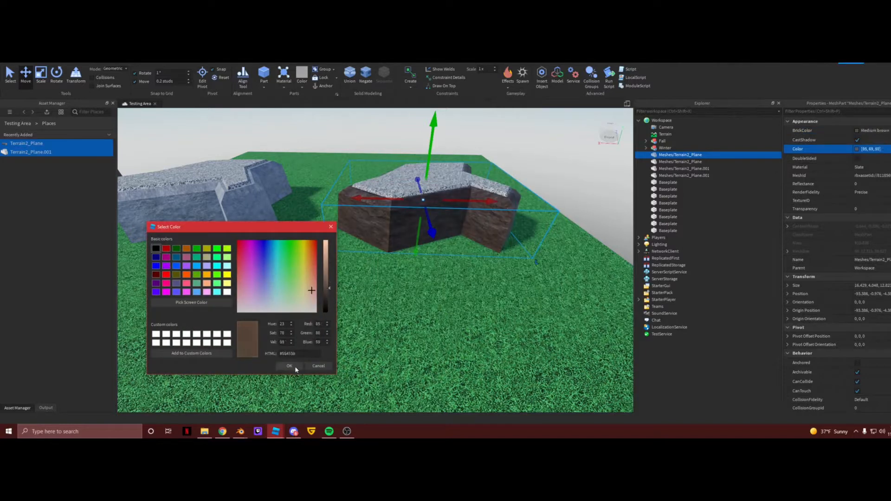
pyautogui.click(290, 366)
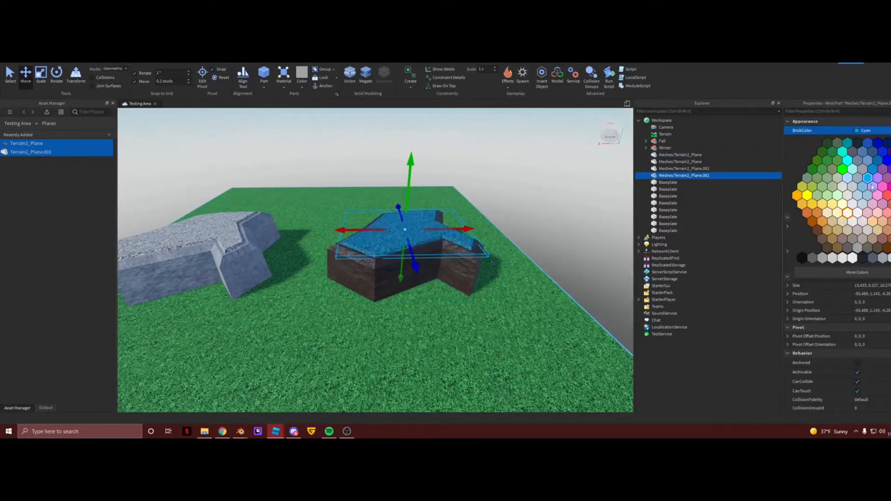